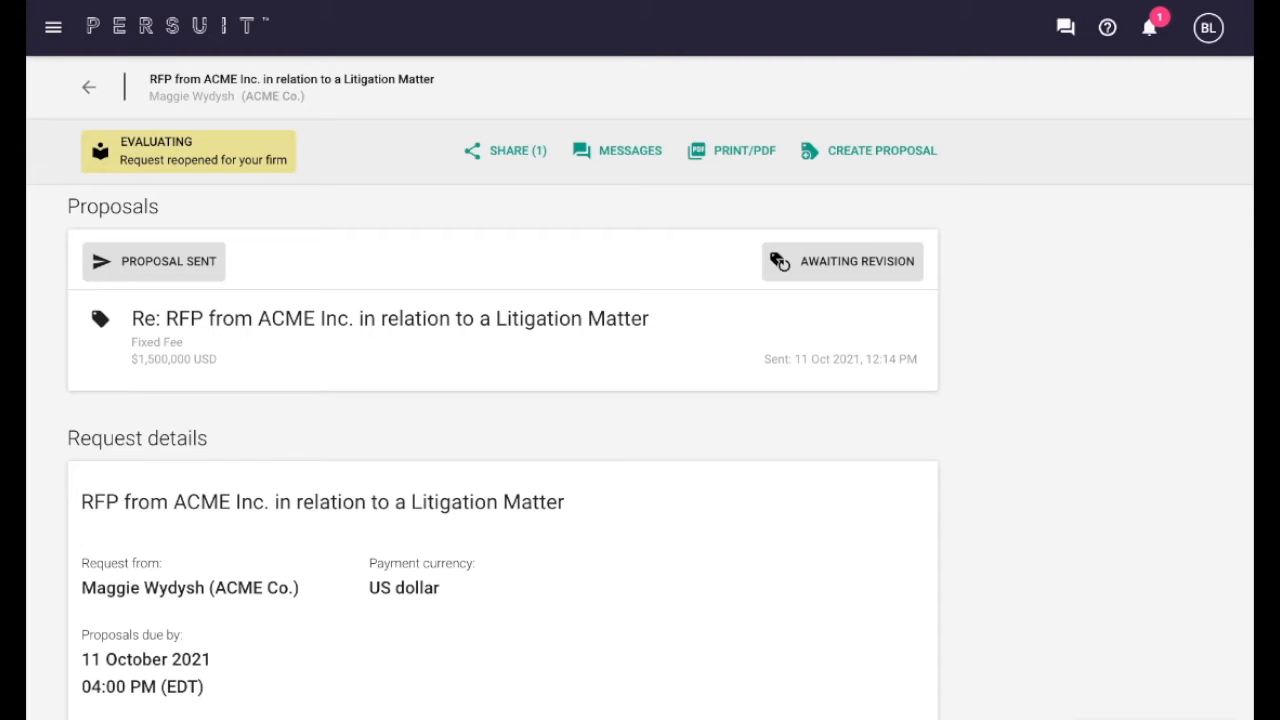
pyautogui.moveTo(968, 418)
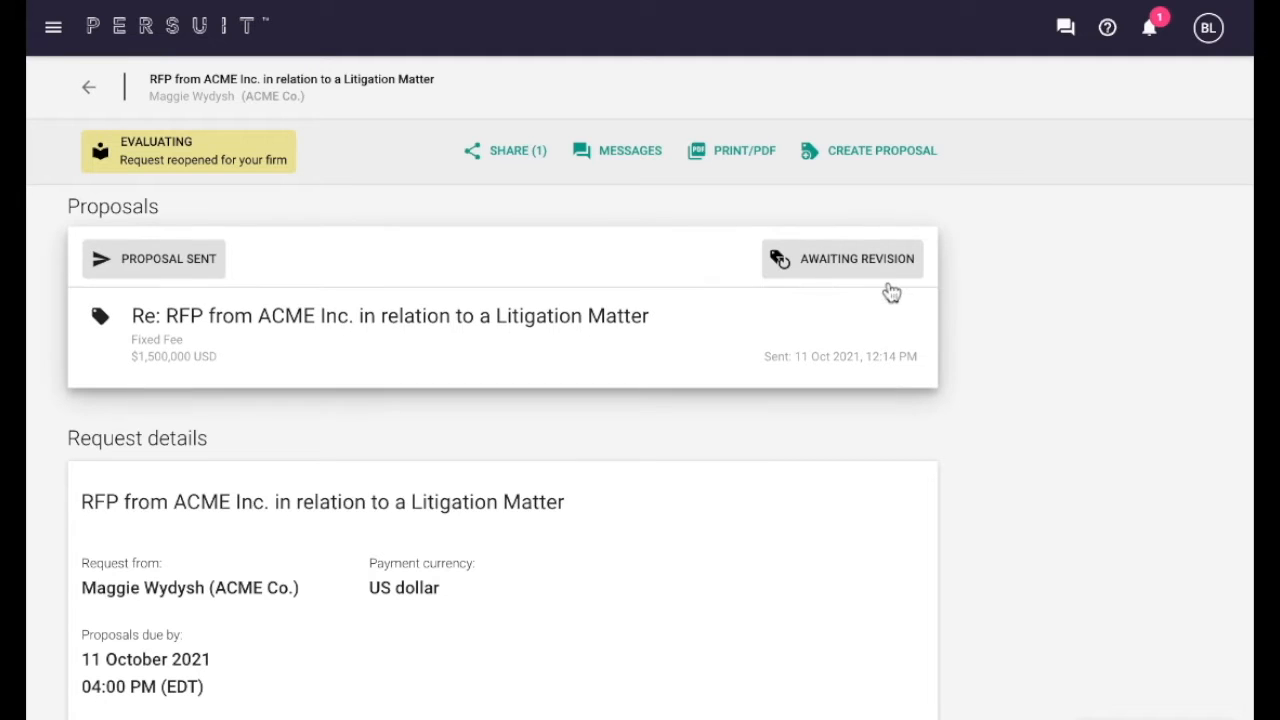
# Review the sent ACME proposal and the client's suggested price changes in Revision history
pyautogui.click(390, 316)
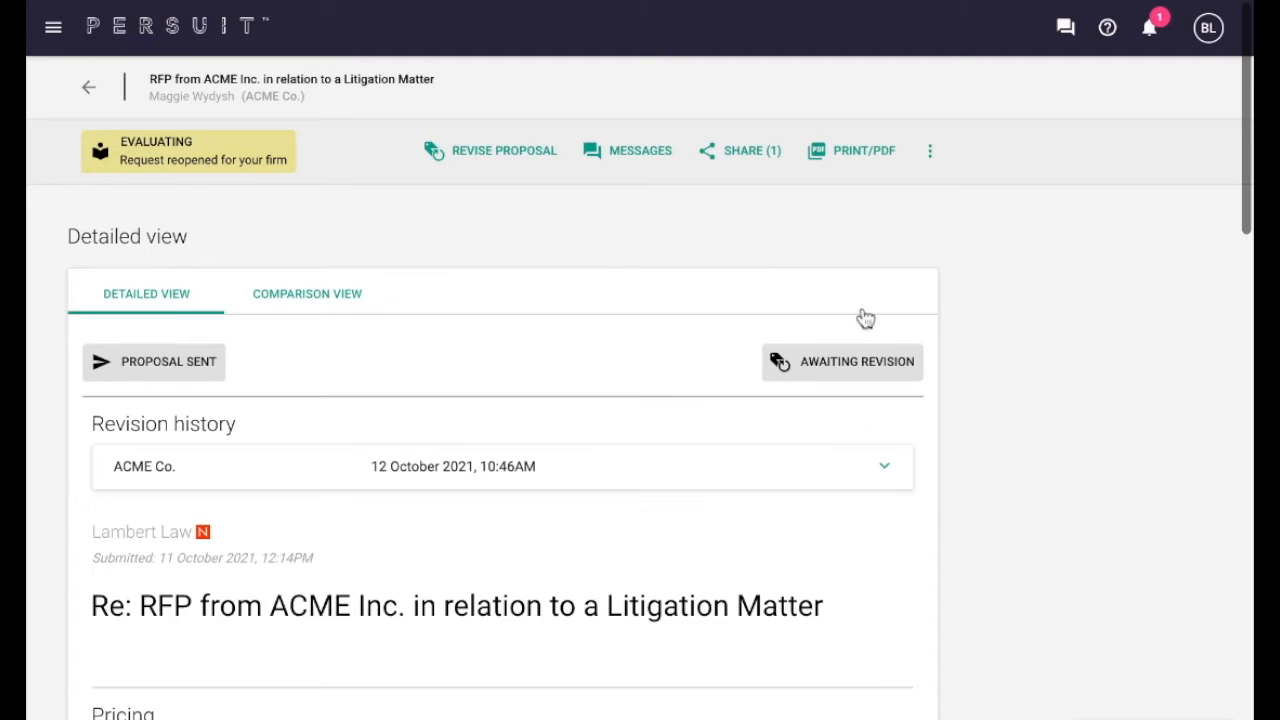
pyautogui.scroll(-3)
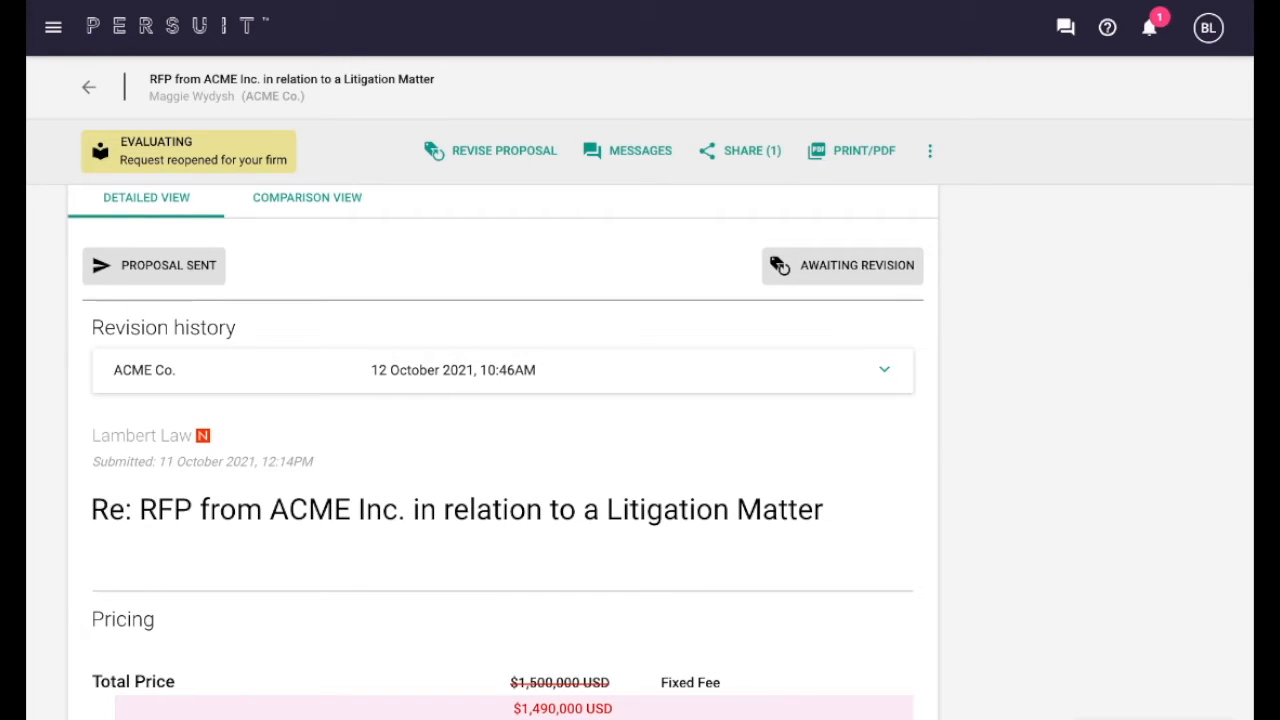
pyautogui.click(884, 370)
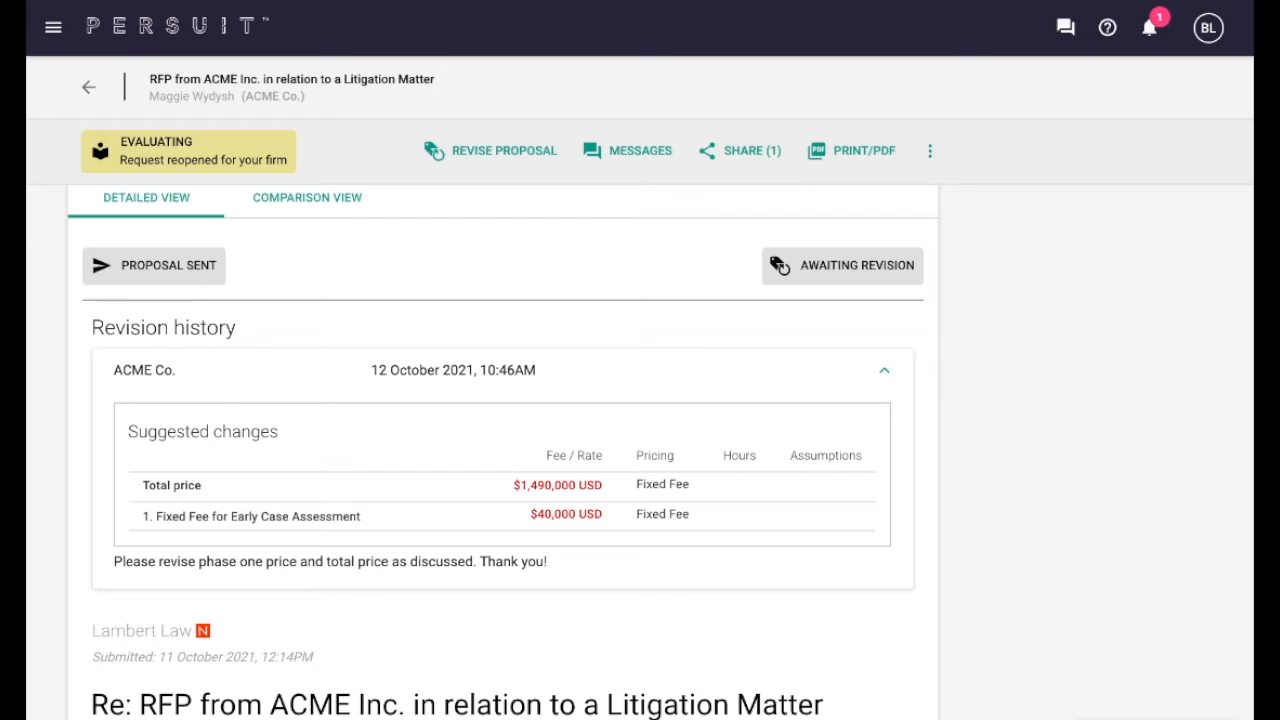
pyautogui.scroll(-3)
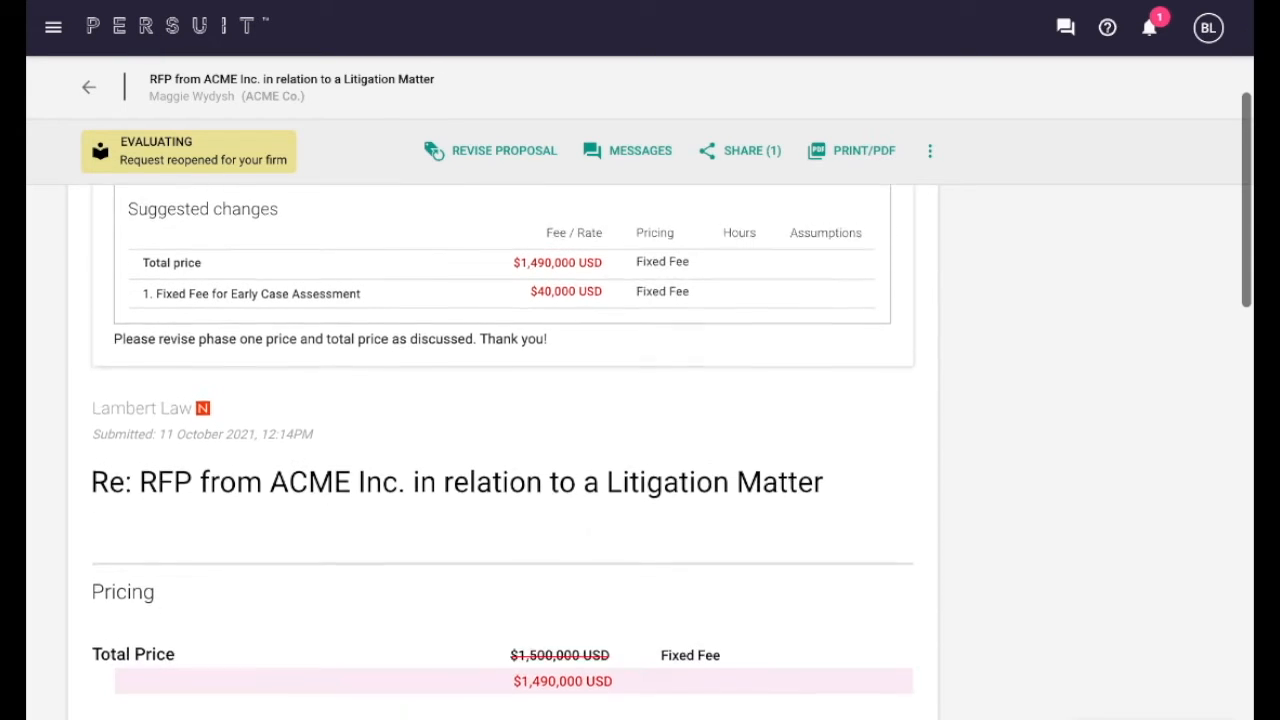
pyautogui.scroll(-3)
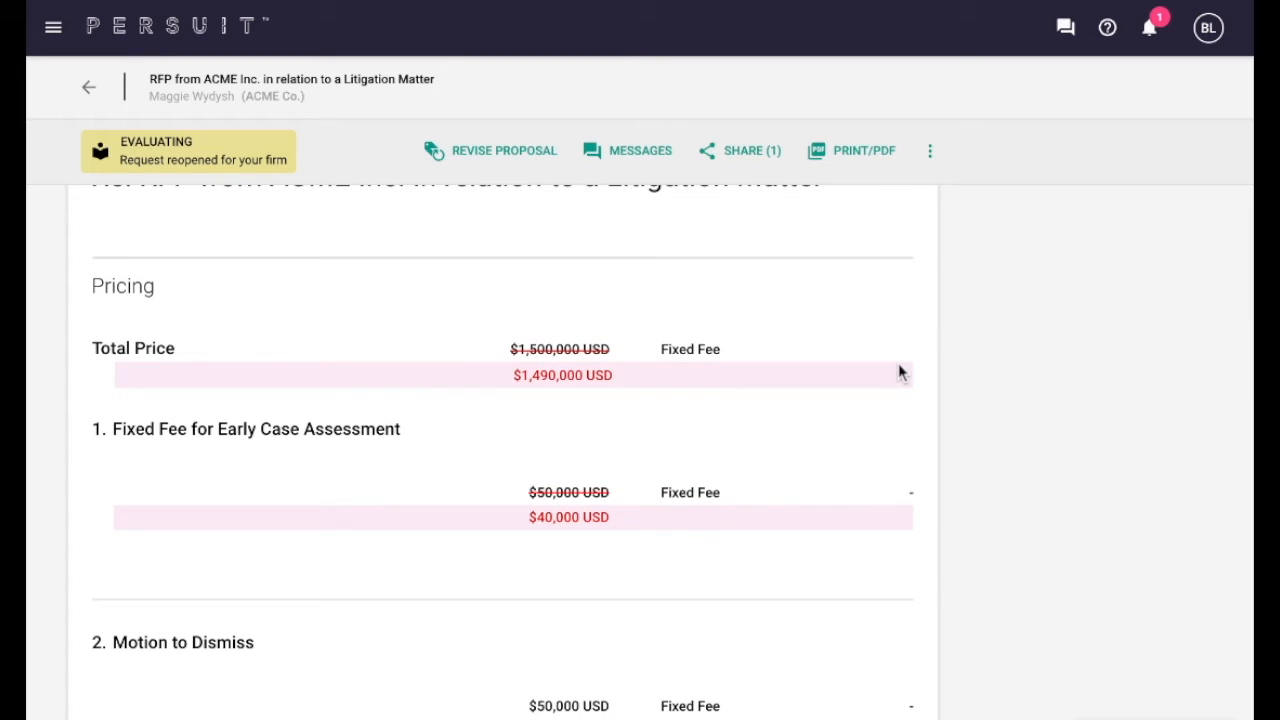
pyautogui.scroll(3)
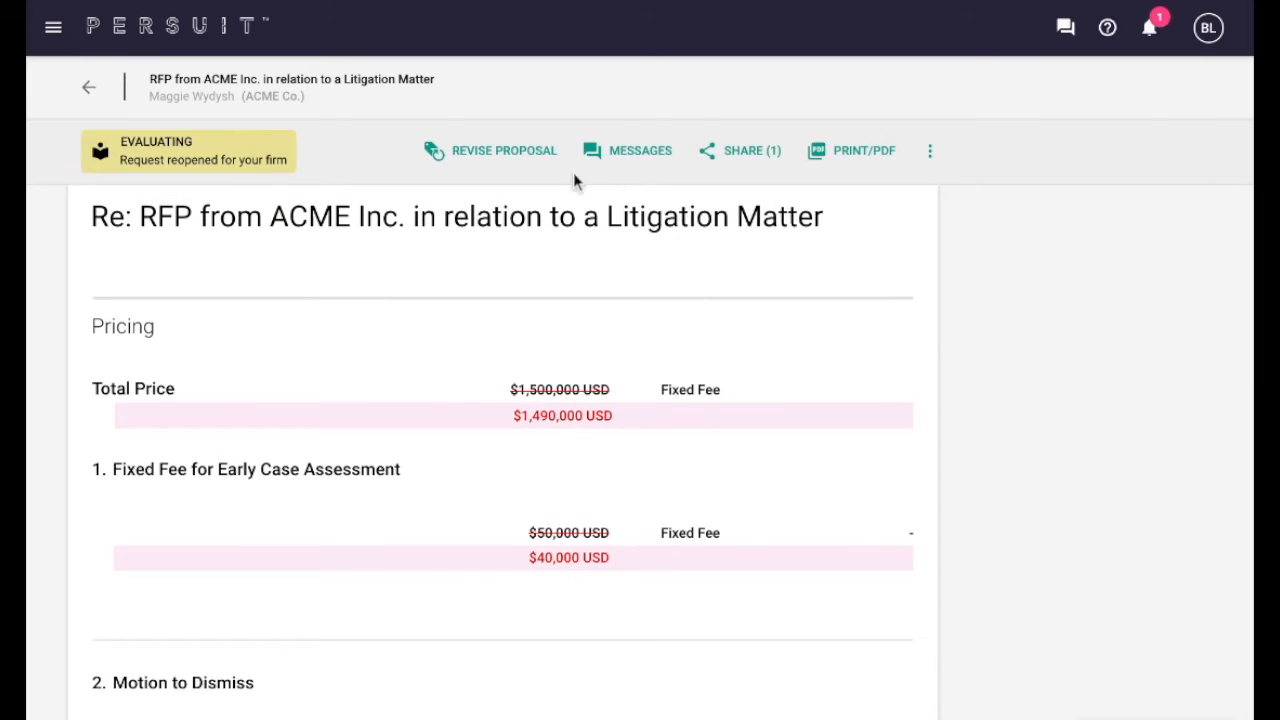
# Place the proposal under revision and confirm, bringing up the revision editor
pyautogui.click(490, 150)
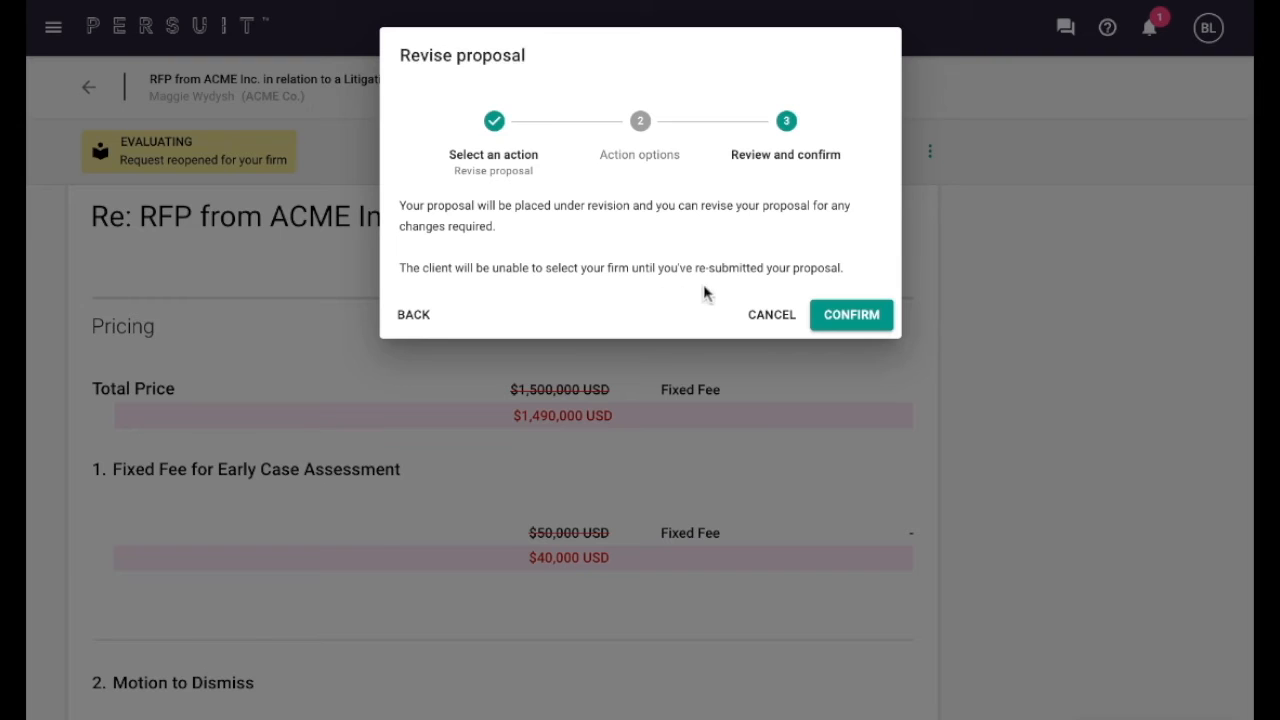
pyautogui.click(852, 314)
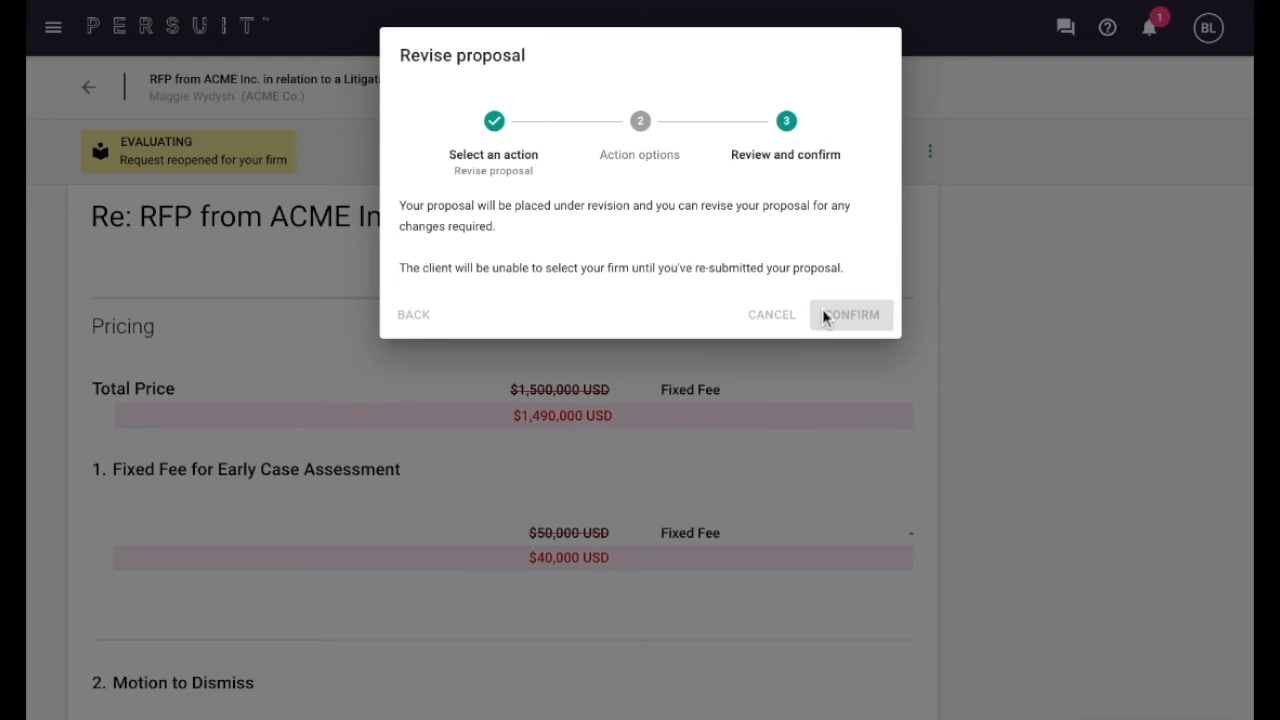
pyautogui.click(852, 314)
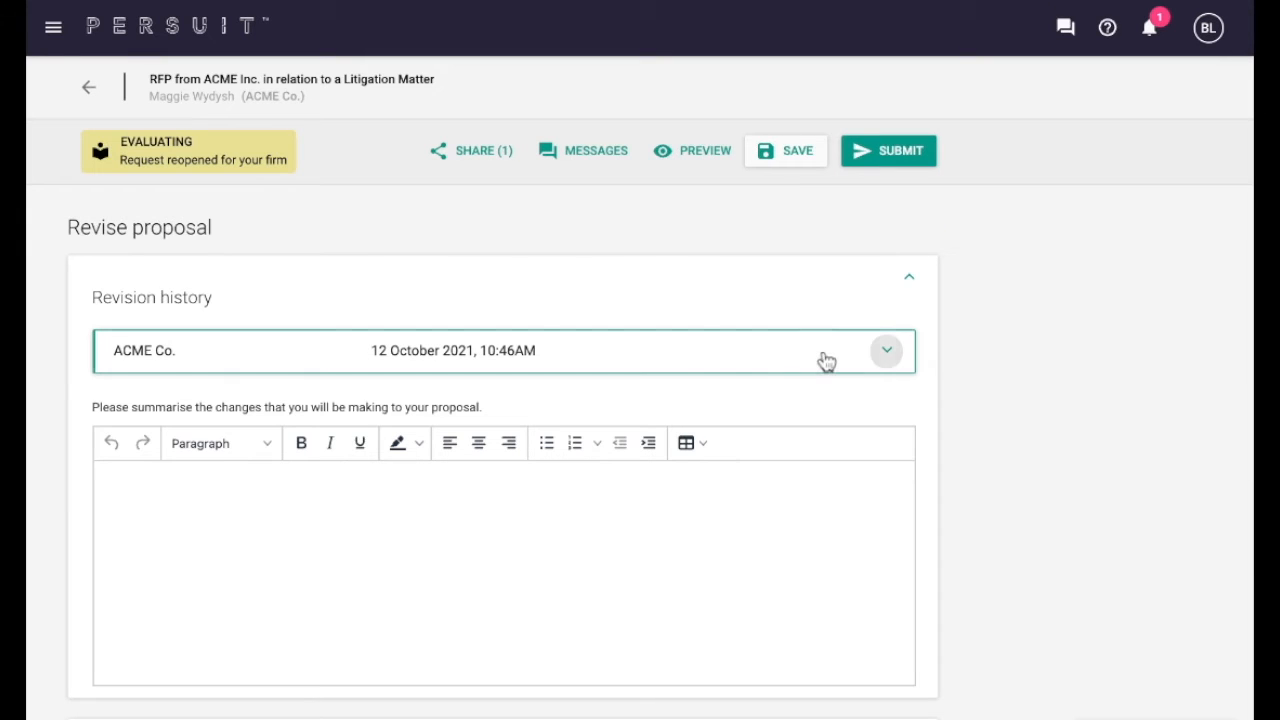
# Expand the ACME Co. revision entry to see the suggested changes beside the summary editor
pyautogui.click(884, 350)
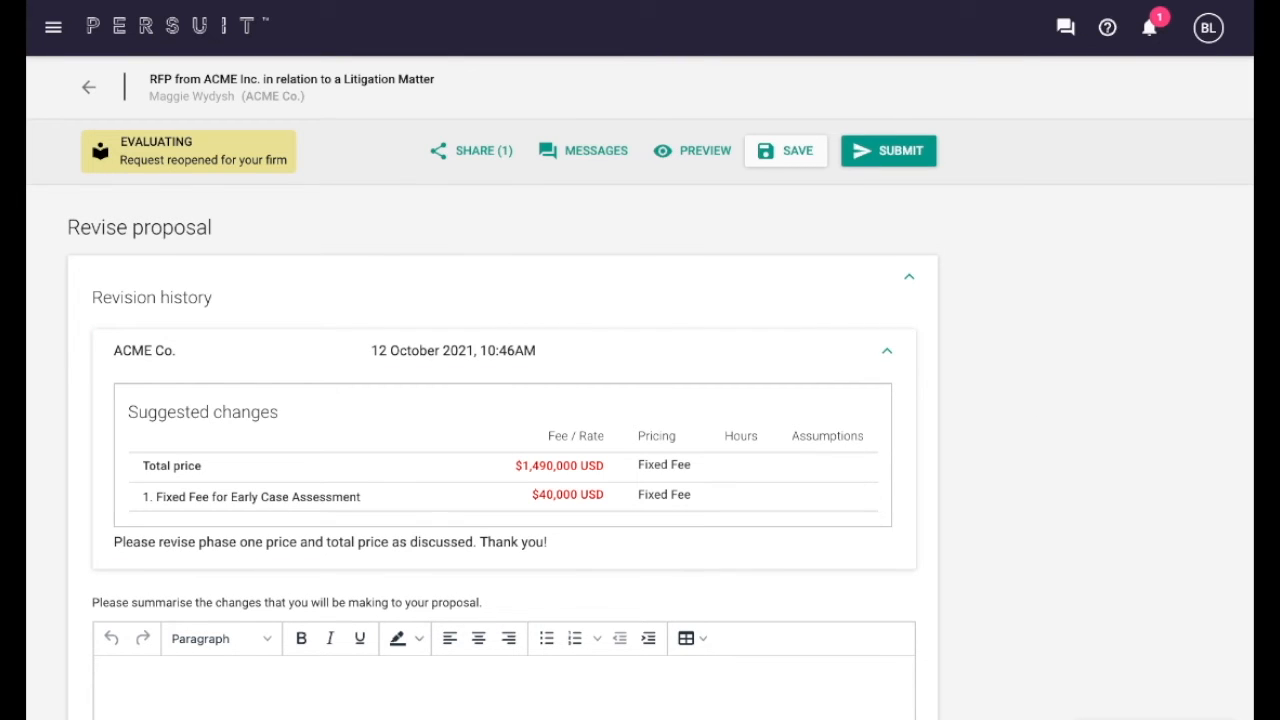
pyautogui.scroll(-3)
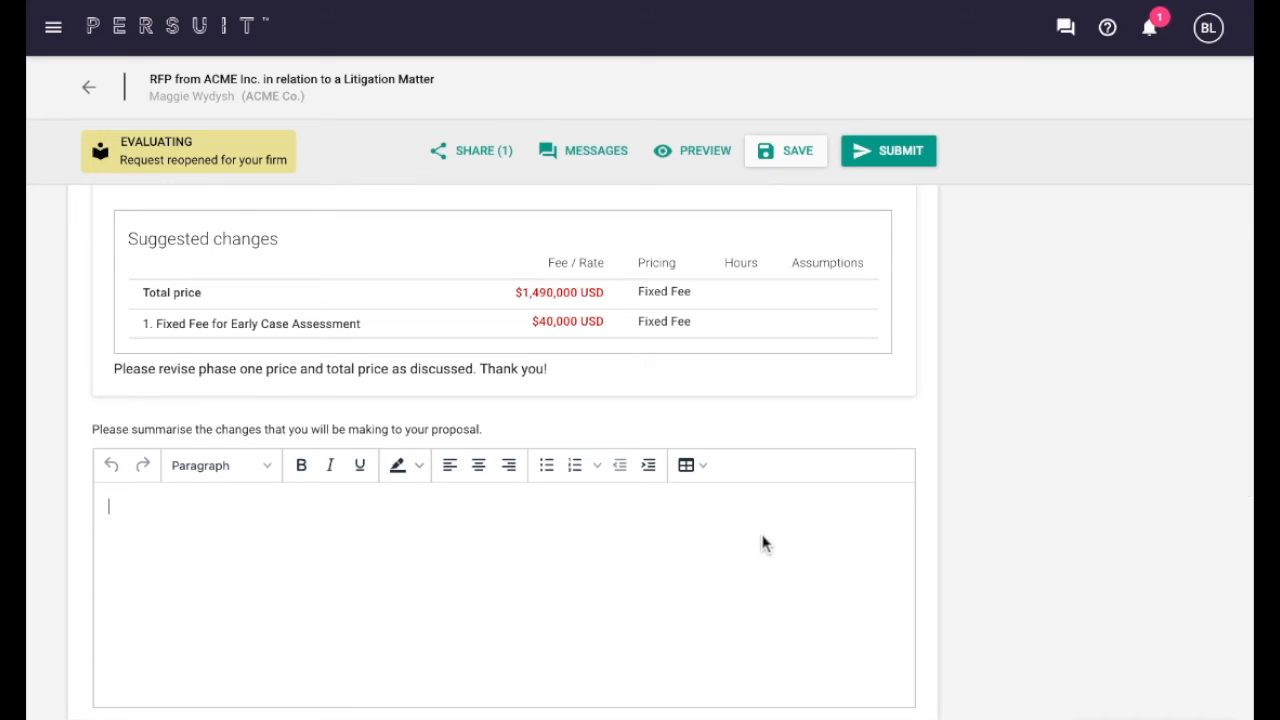
# Note that phase one and total price were revised as requested, and set Total Fee to 1,490,000 USD
pyautogui.write('Requested revisions have been made to phase one price and total price. Thank you!')
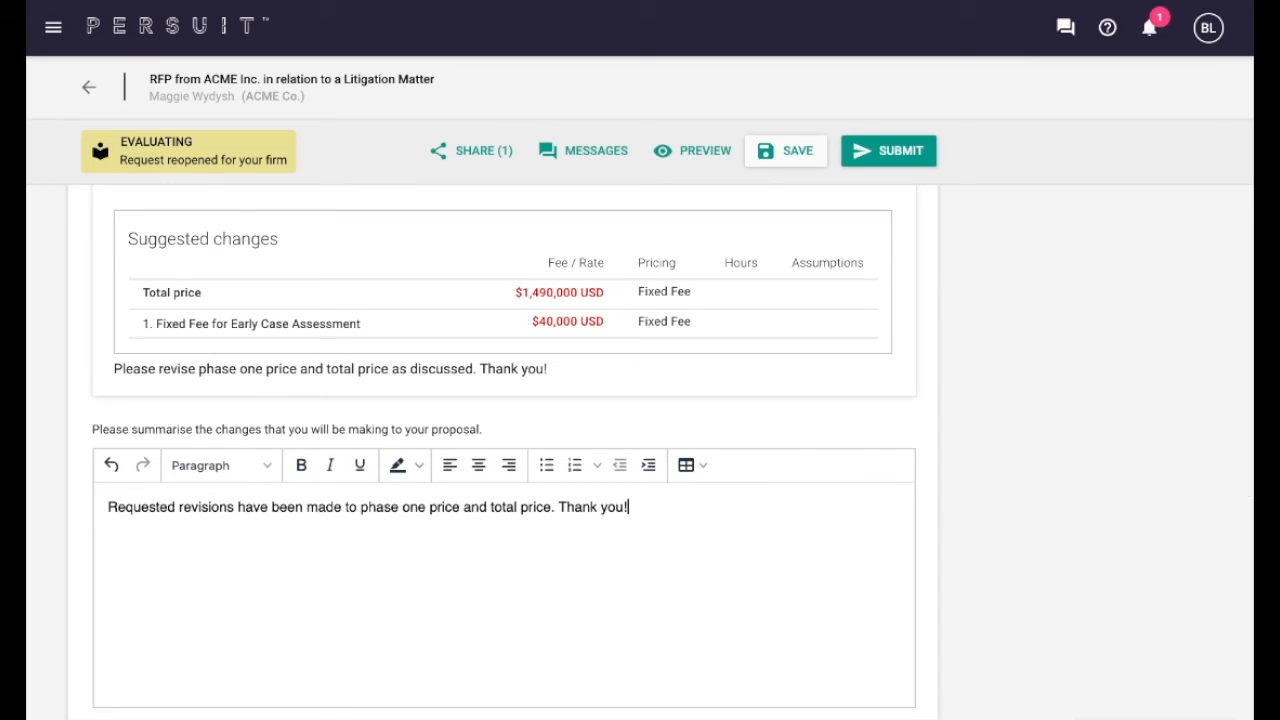
pyautogui.scroll(3)
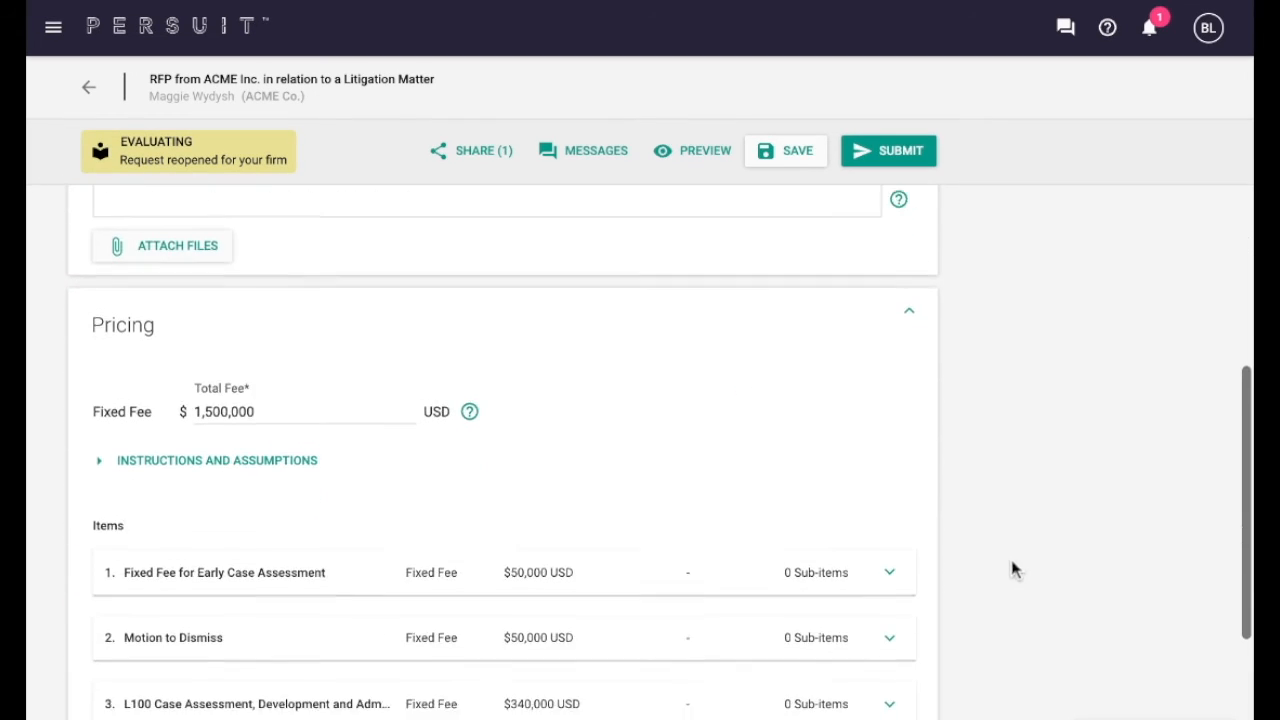
pyautogui.click(888, 572)
pyautogui.write('40,000')
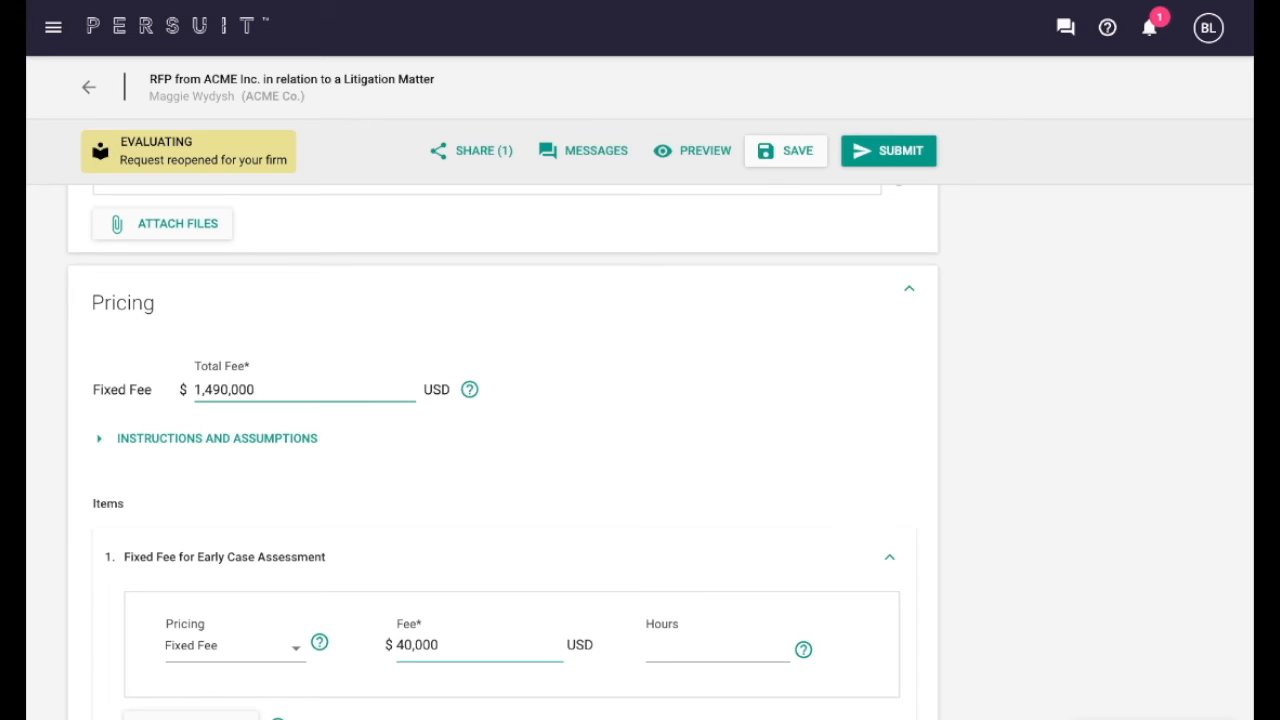
pyautogui.moveTo(778, 436)
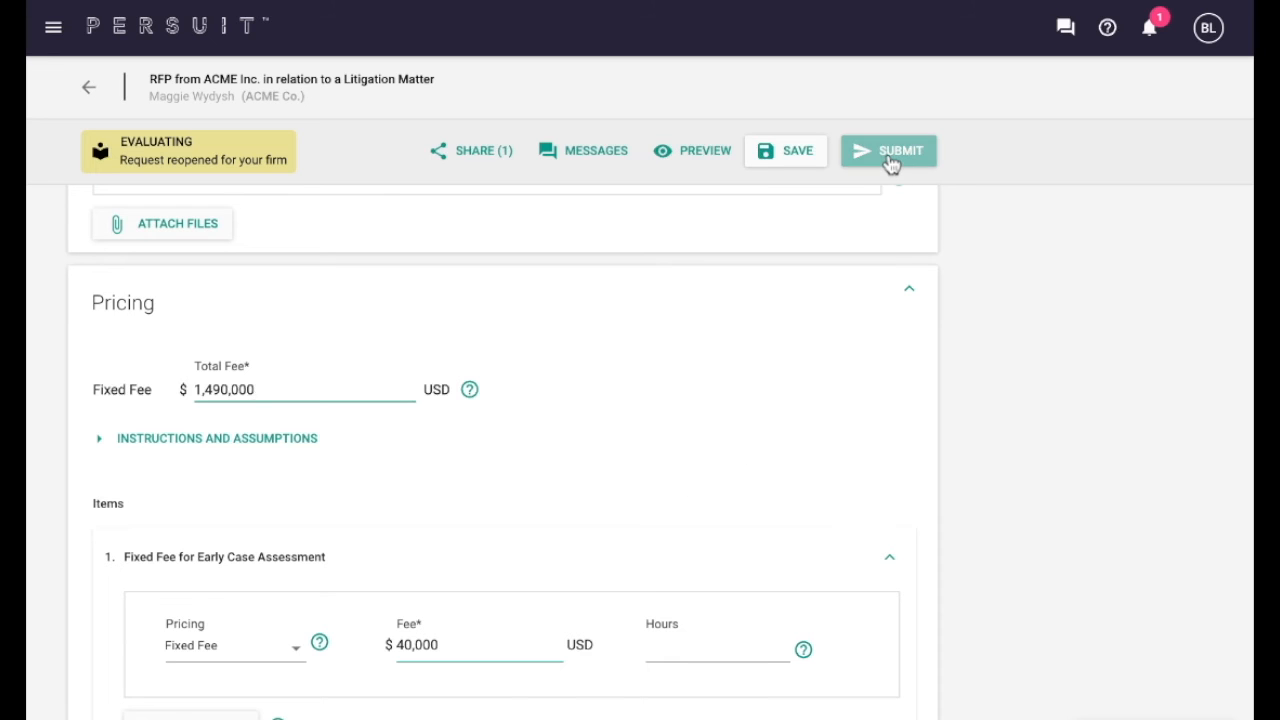
# Resubmit the revised proposal to the ACME request and confirm submission
pyautogui.click(888, 150)
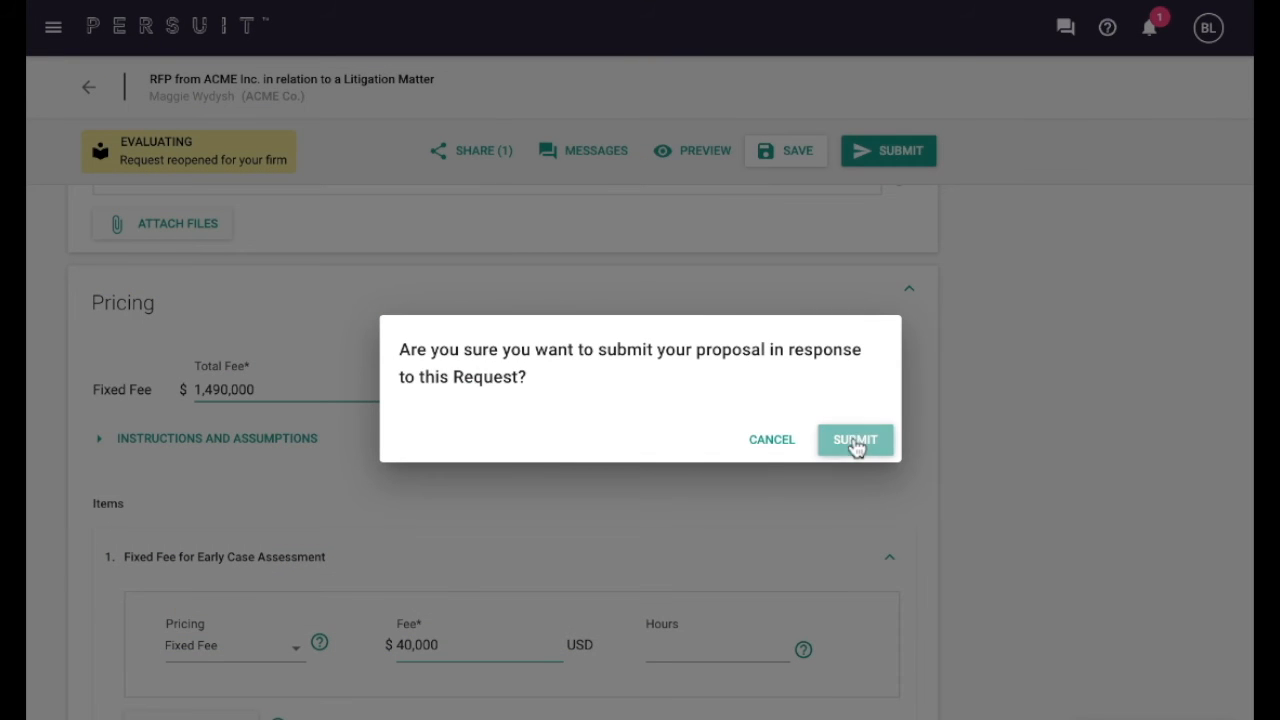
pyautogui.click(856, 440)
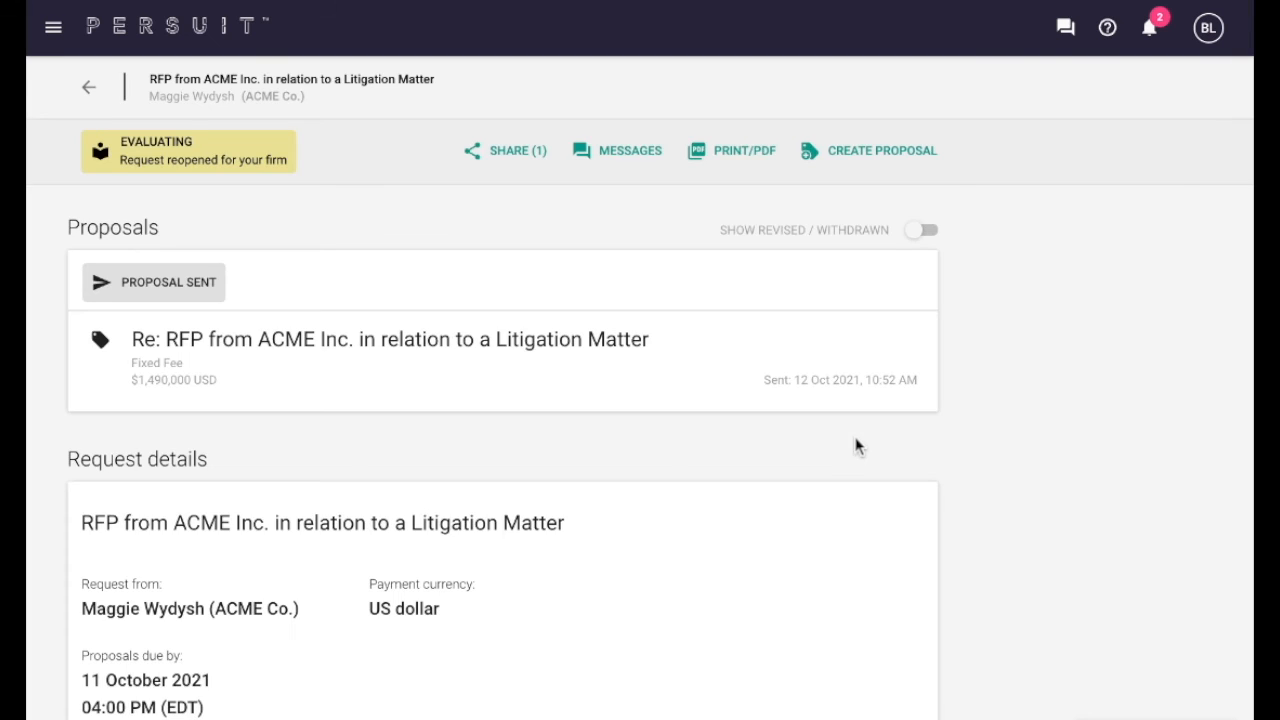
pyautogui.moveTo(772, 436)
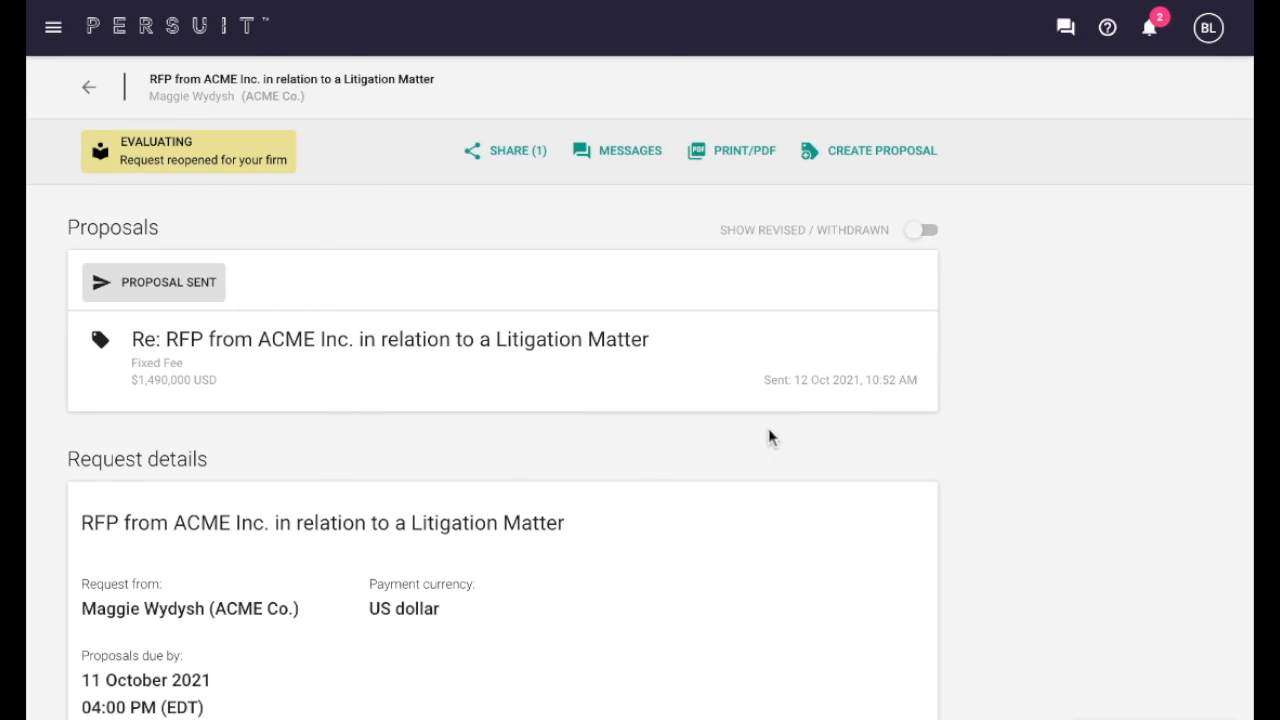